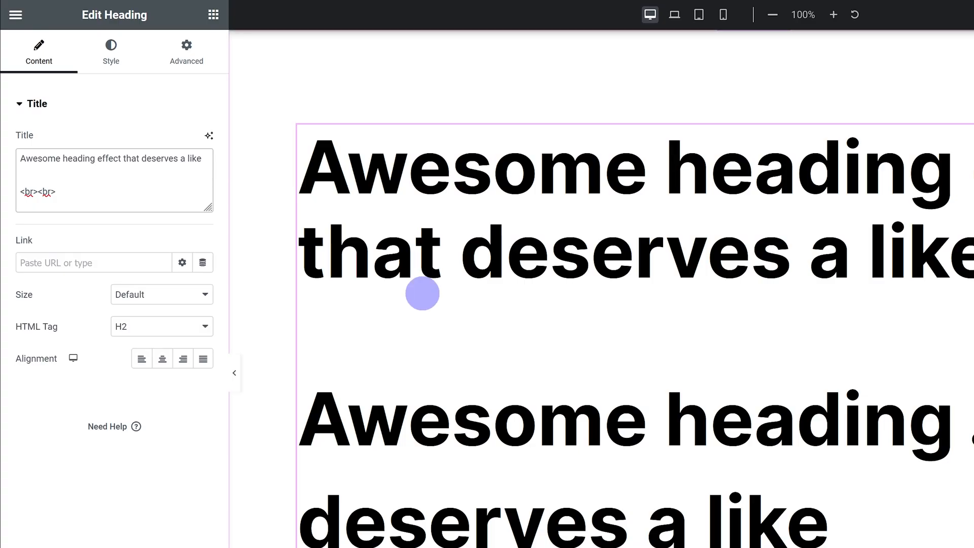
mouse_move(108, 180)
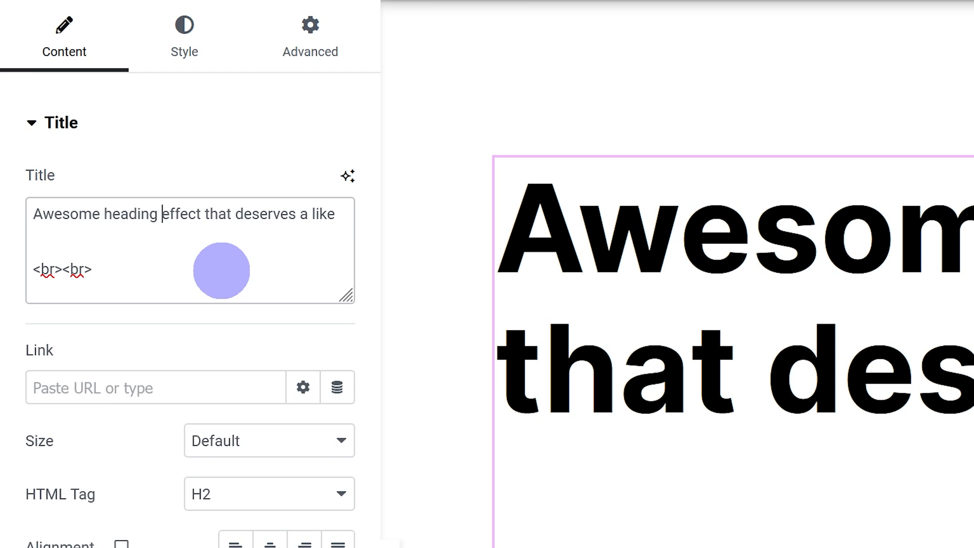
Step: Wrap 'effect' in the Title with a <span style='font-size: 50%;'> tag and closing </span>
text(<)
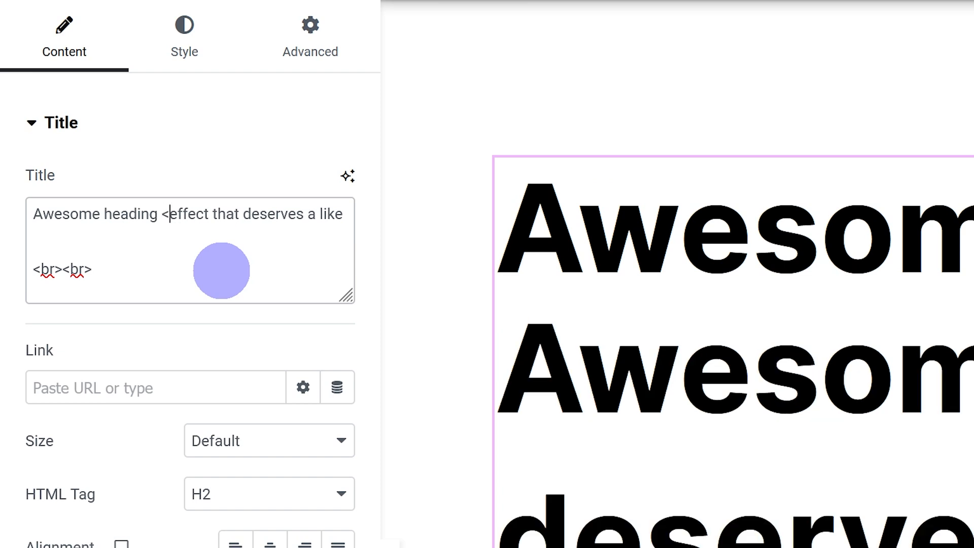
text(span style)
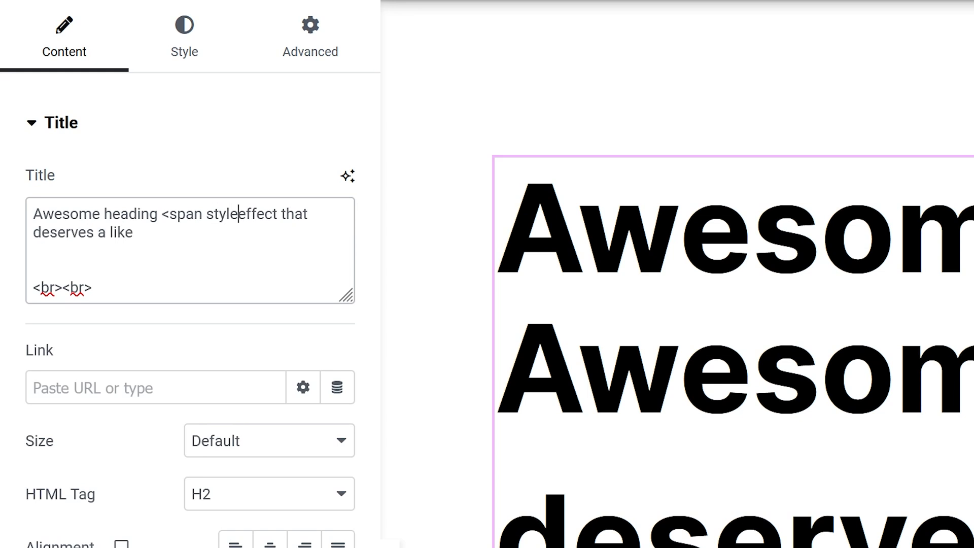
text(=")
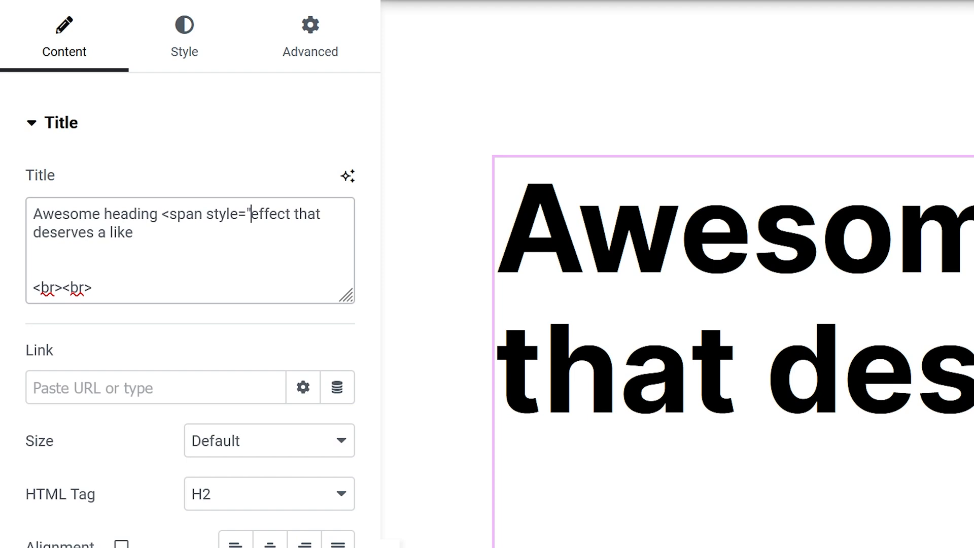
text(font-size:)
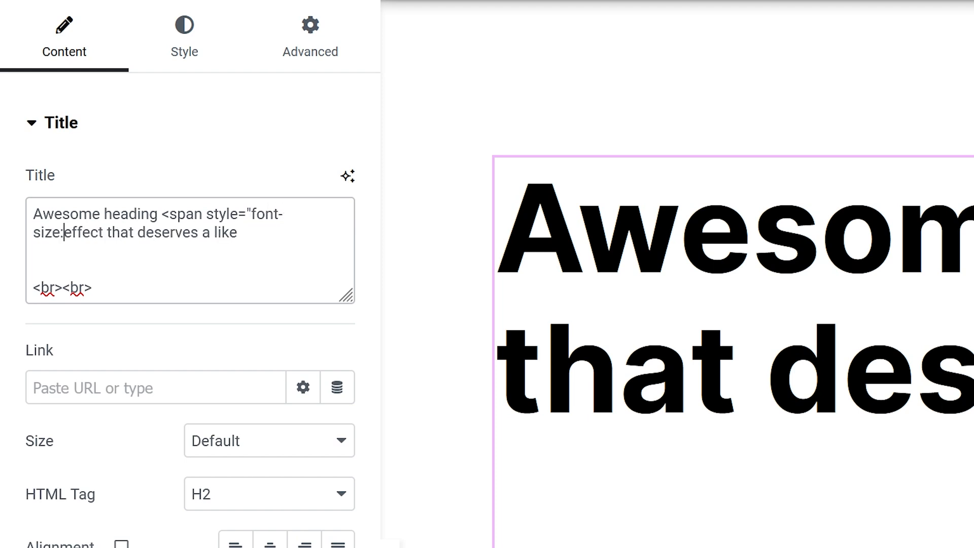
text(50%)
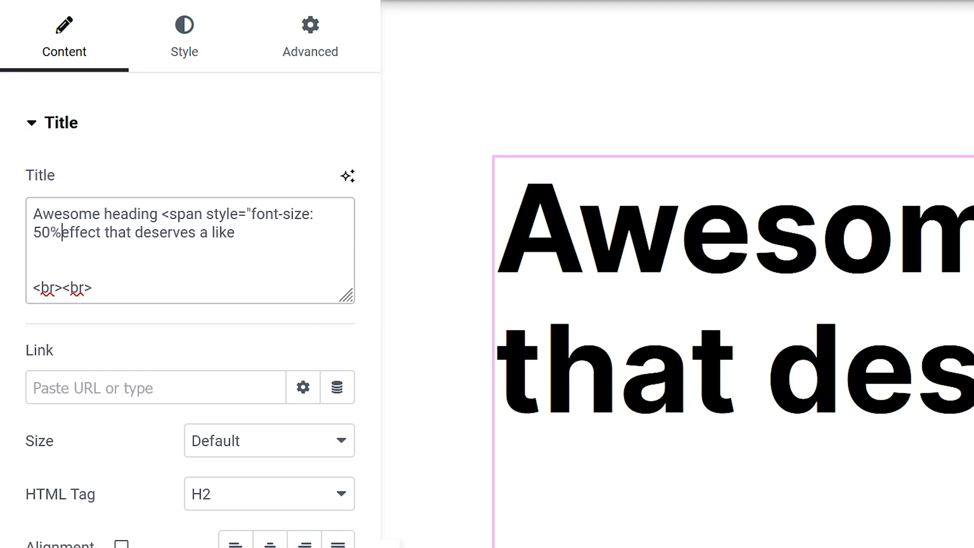
text(;">)
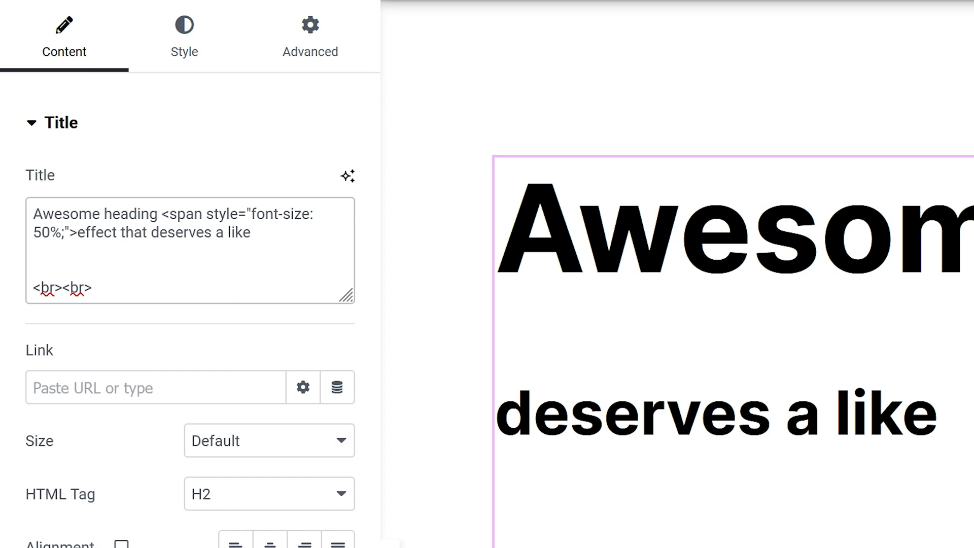
click(116, 233)
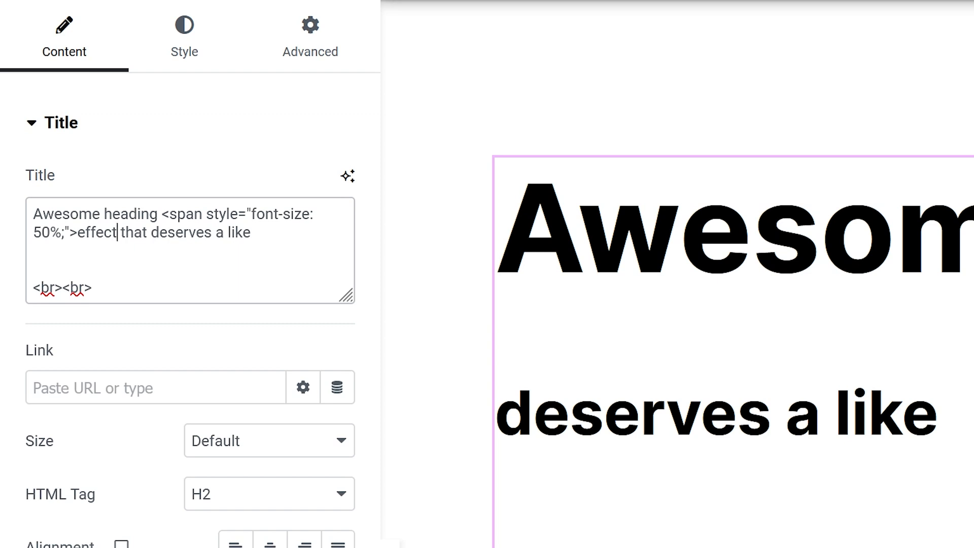
text(</span>)
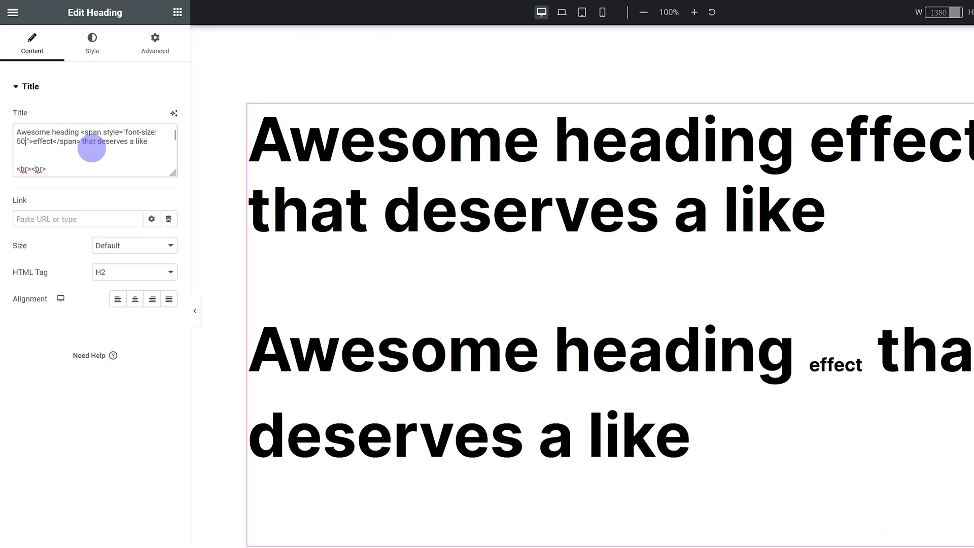
Step: Enter 0.5, then show the Style tab's heading typography with its 6 rem size
text(0.5)
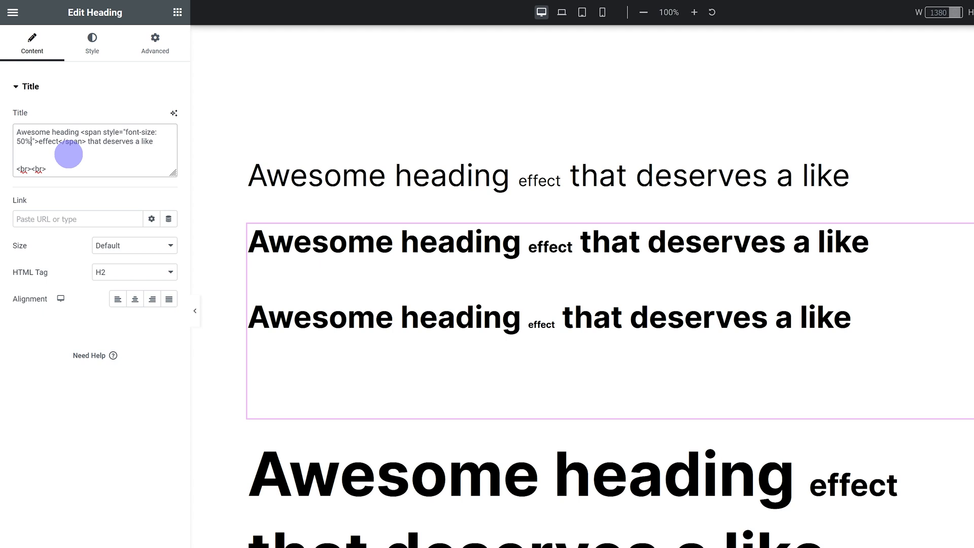
click(91, 44)
text(6)
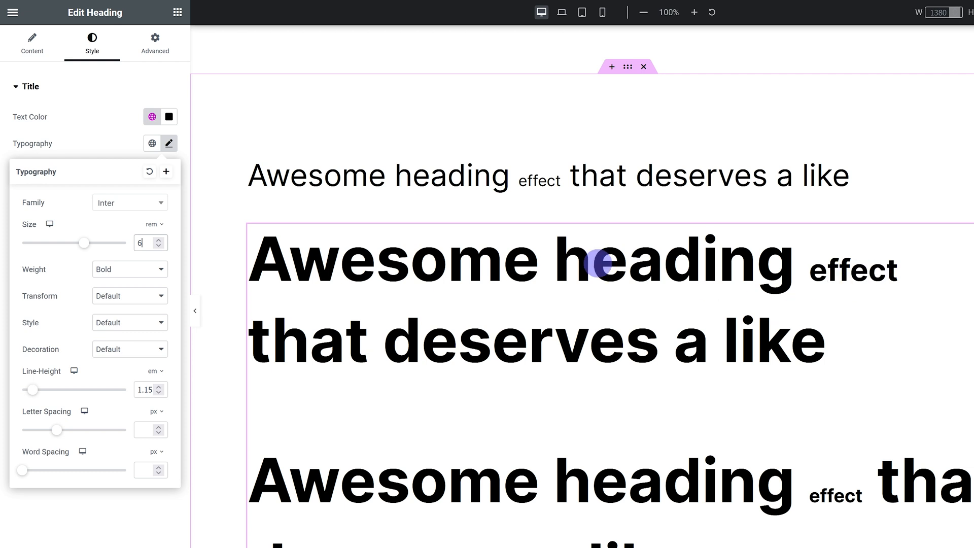
mouse_move(570, 292)
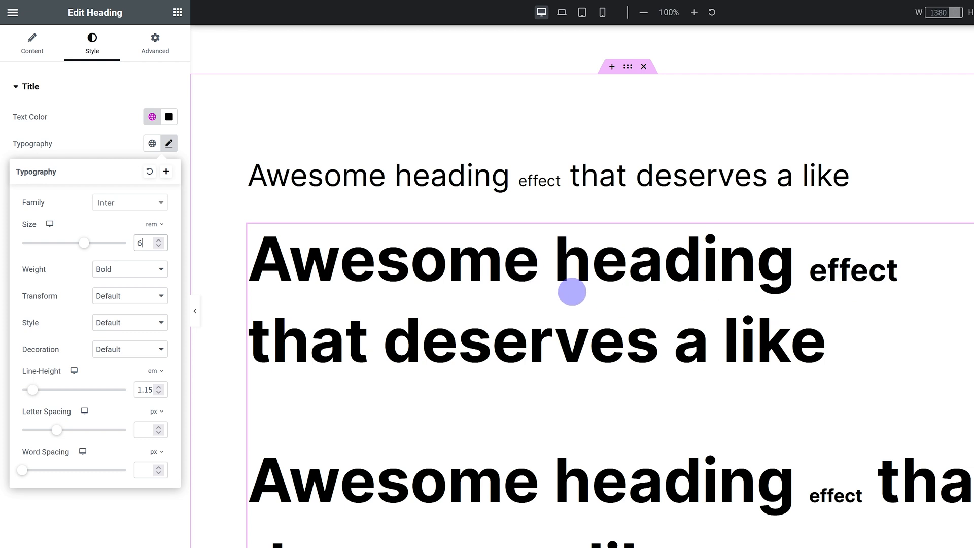
Step: Set the heading's tablet typography size to 3 rem, then return to the Content tab
click(581, 12)
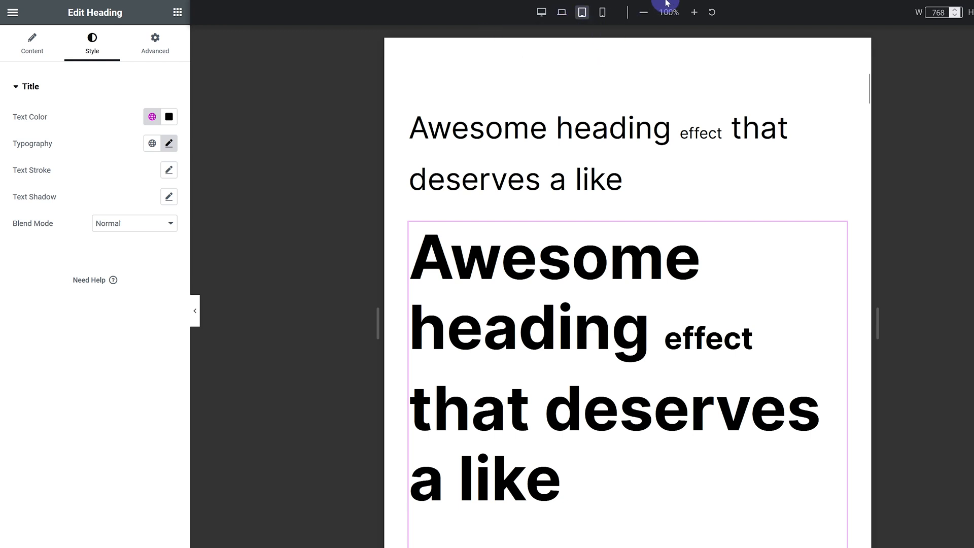
click(168, 143)
text(3)
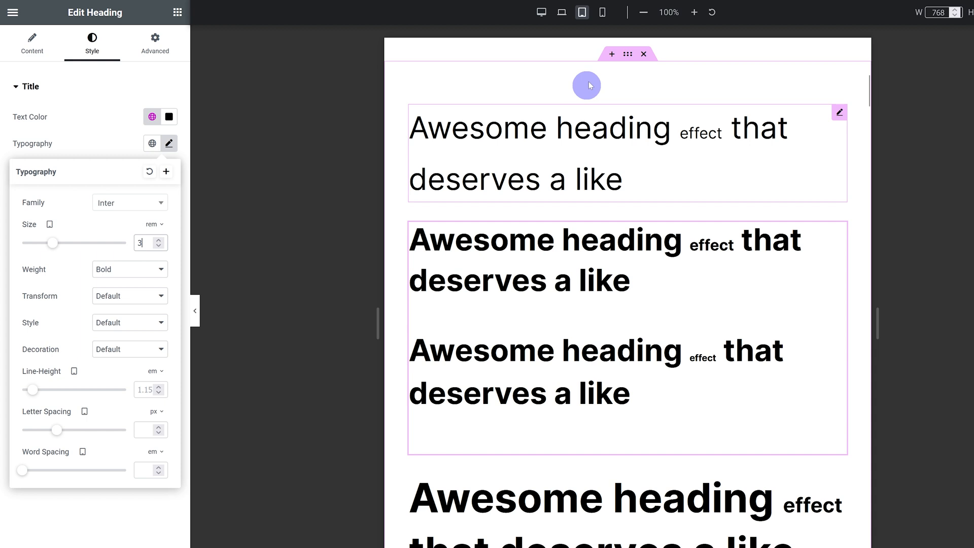
click(31, 44)
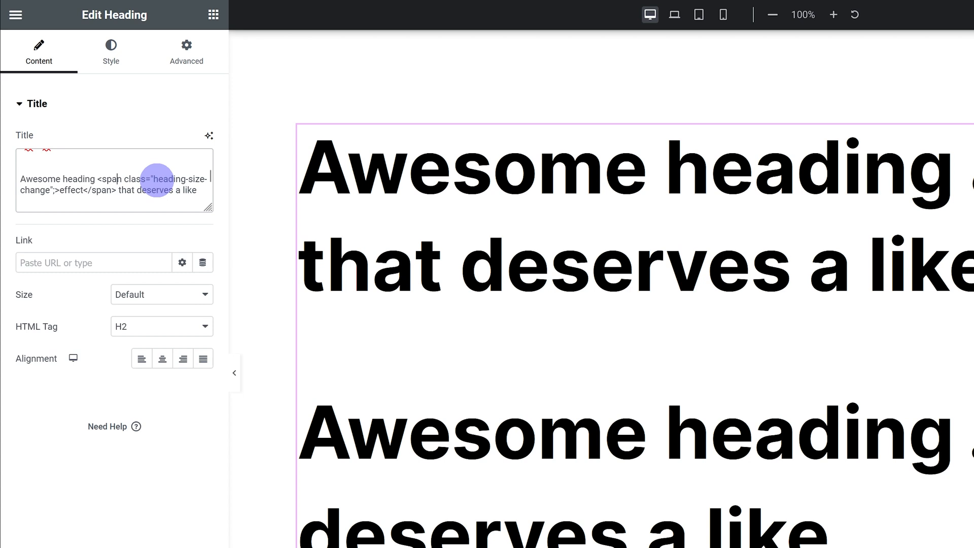
Step: Select part of the heading-size-change span markup and view the heading's Advanced settings
double_click(163, 180)
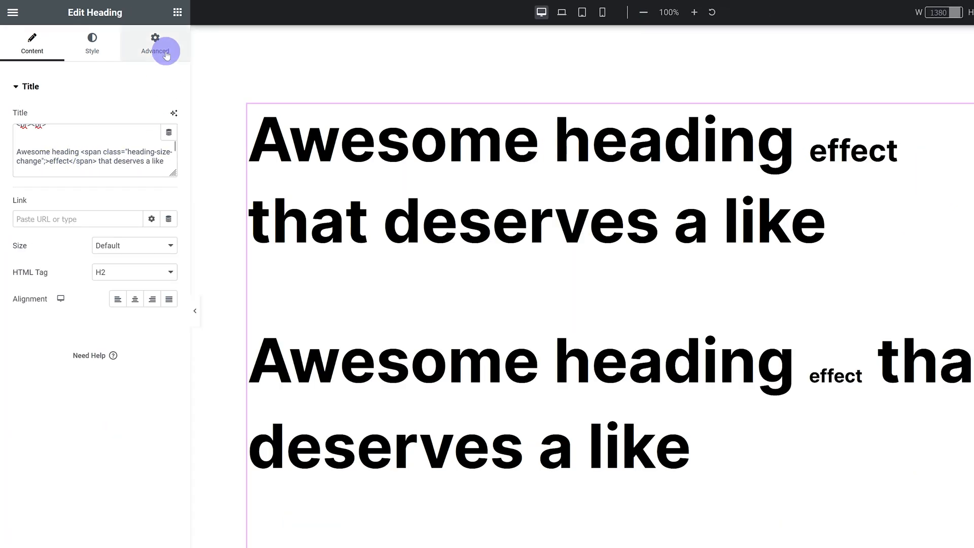
click(155, 44)
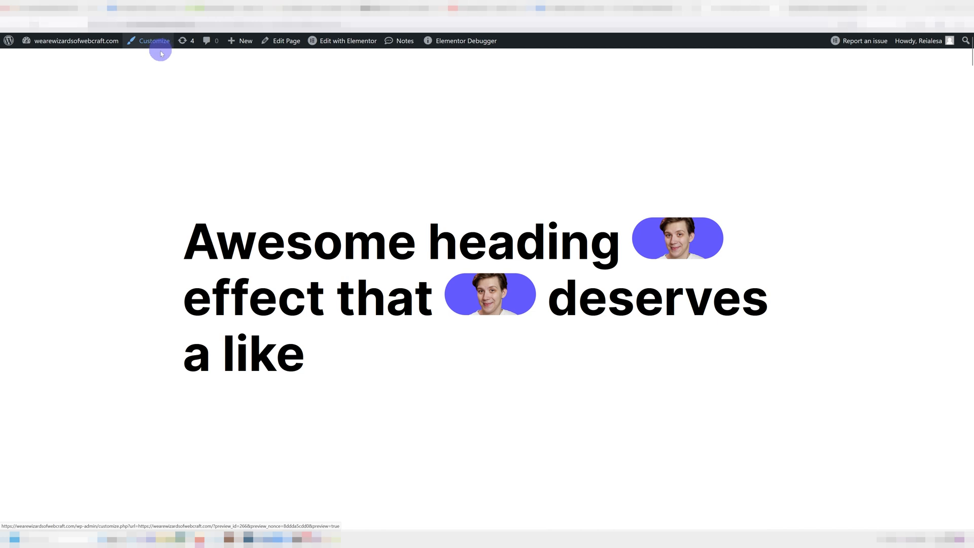
Step: Go from the live page back into the Elementor editor for the heading-size-change heading
click(153, 40)
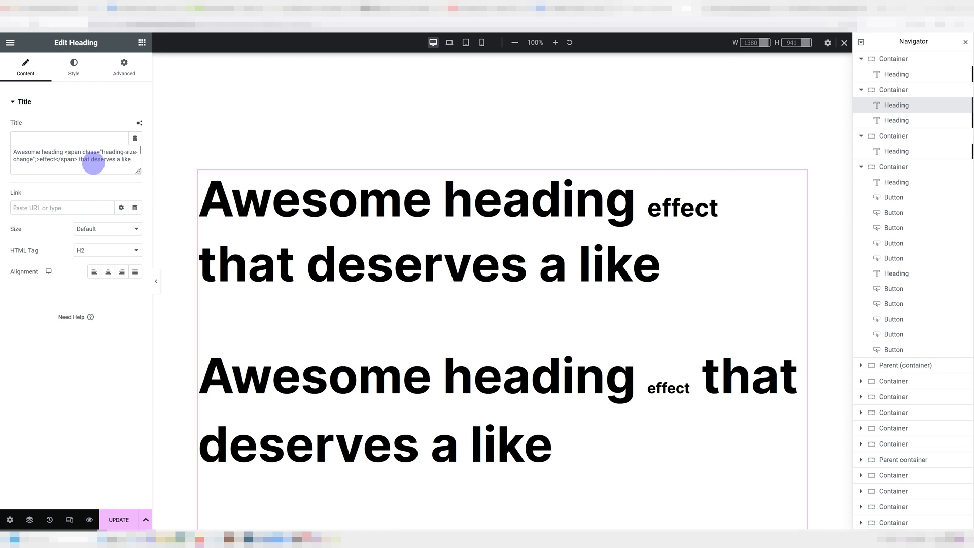
Step: Select the Lorem ipsum Text Editor widget on the canvas to edit it
click(123, 67)
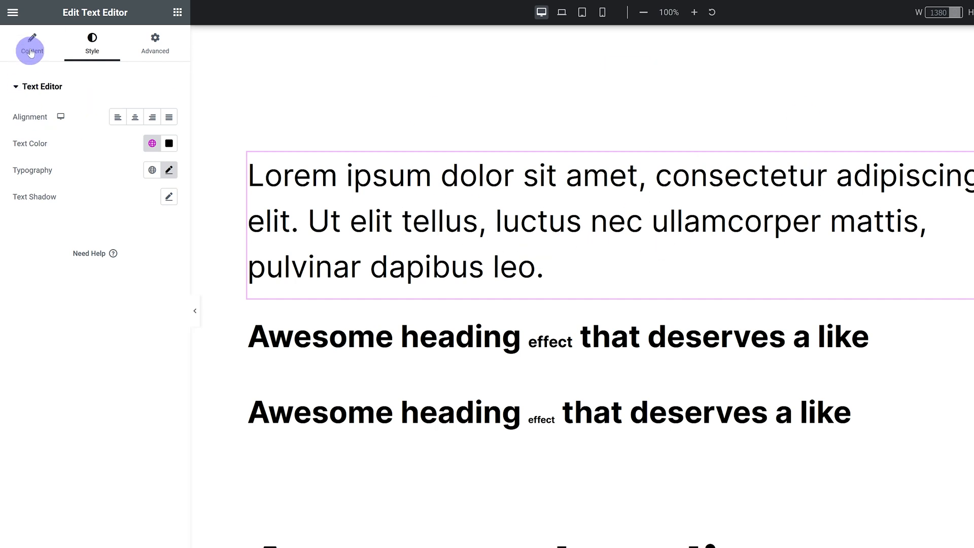
Step: Switch the Lorem ipsum text block's editor to the Text view showing raw HTML
click(31, 44)
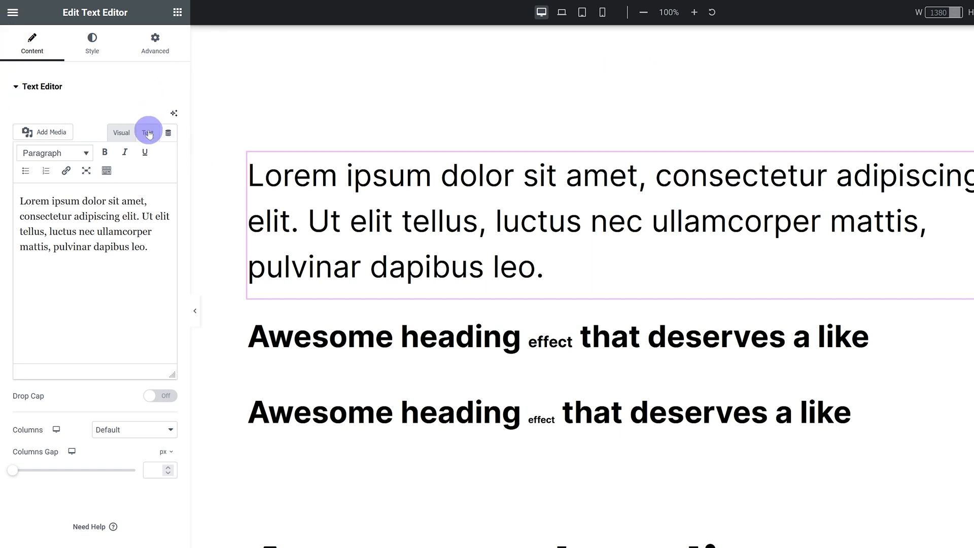
click(147, 133)
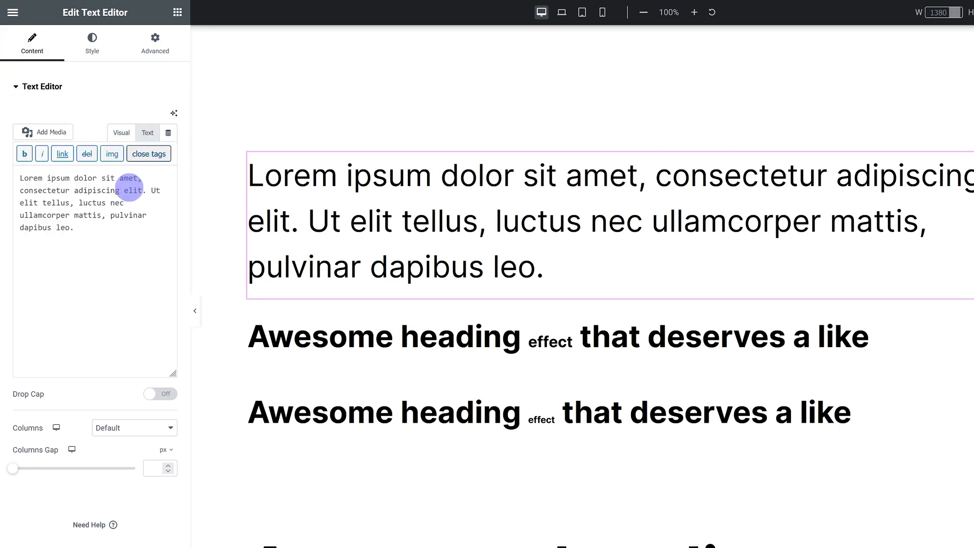